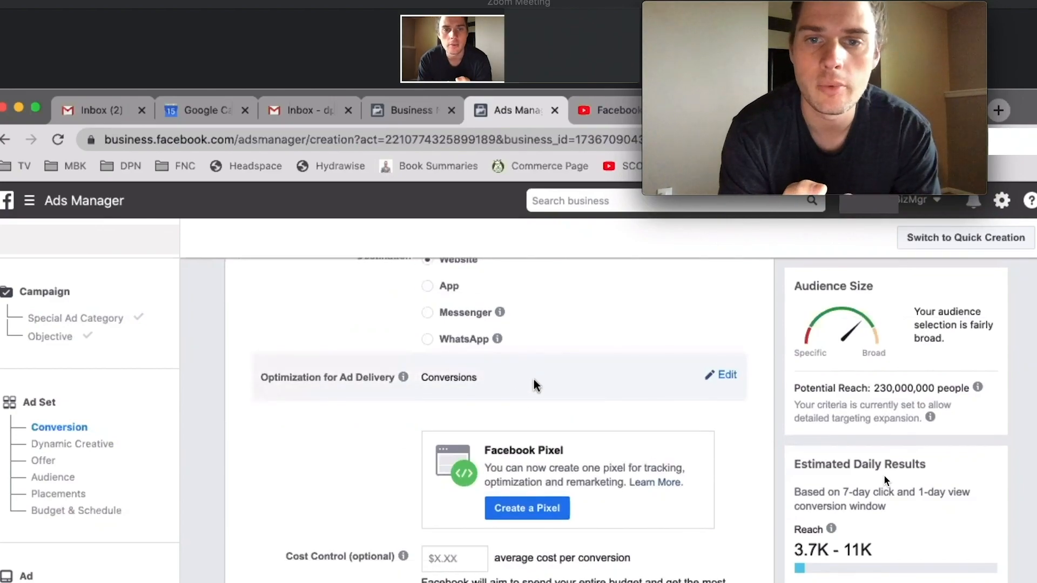
mouse_move(510, 388)
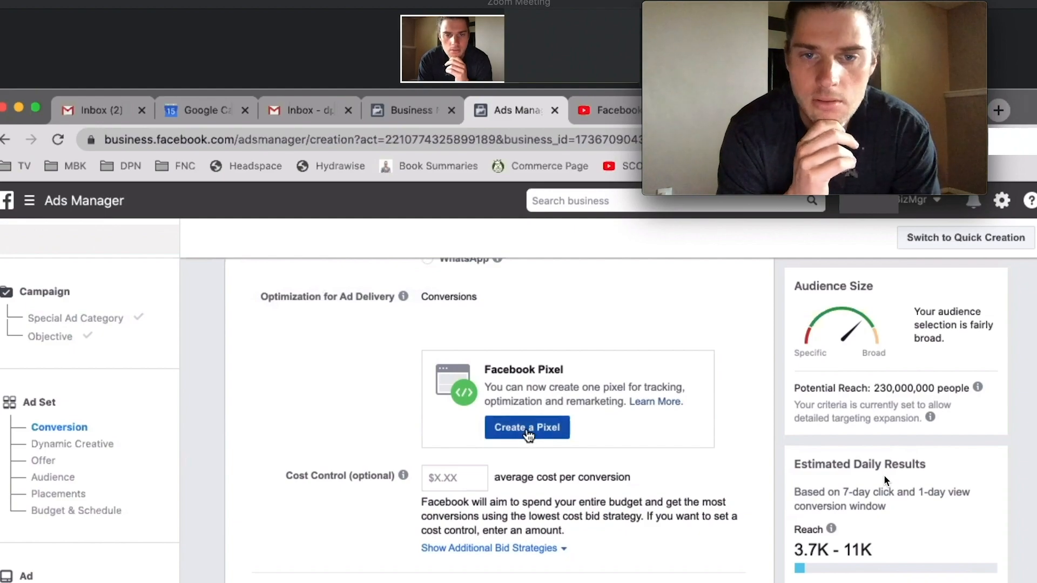
- Create a new Facebook pixel for the conversion ad set
click(526, 427)
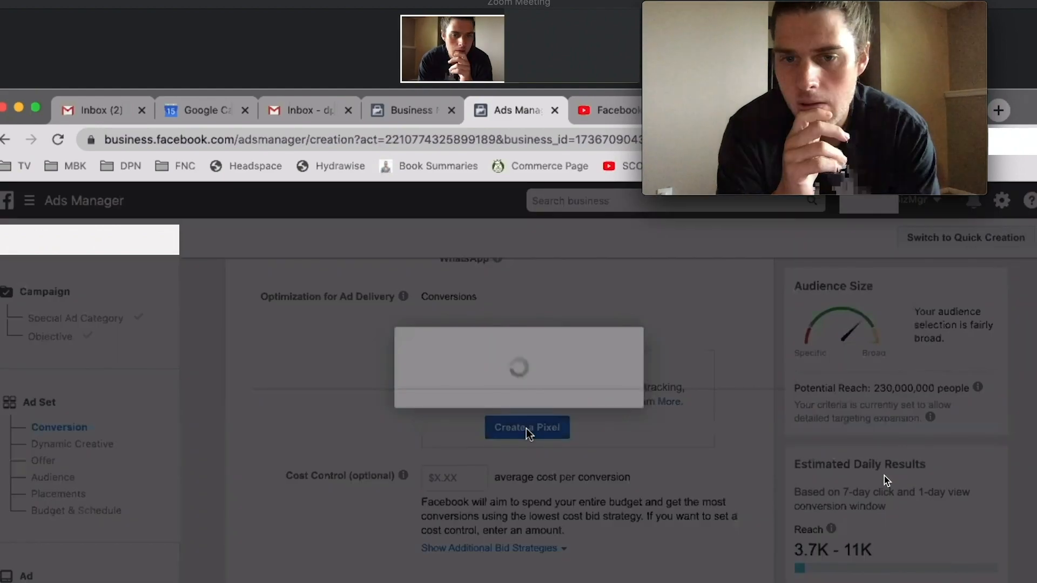
click(526, 427)
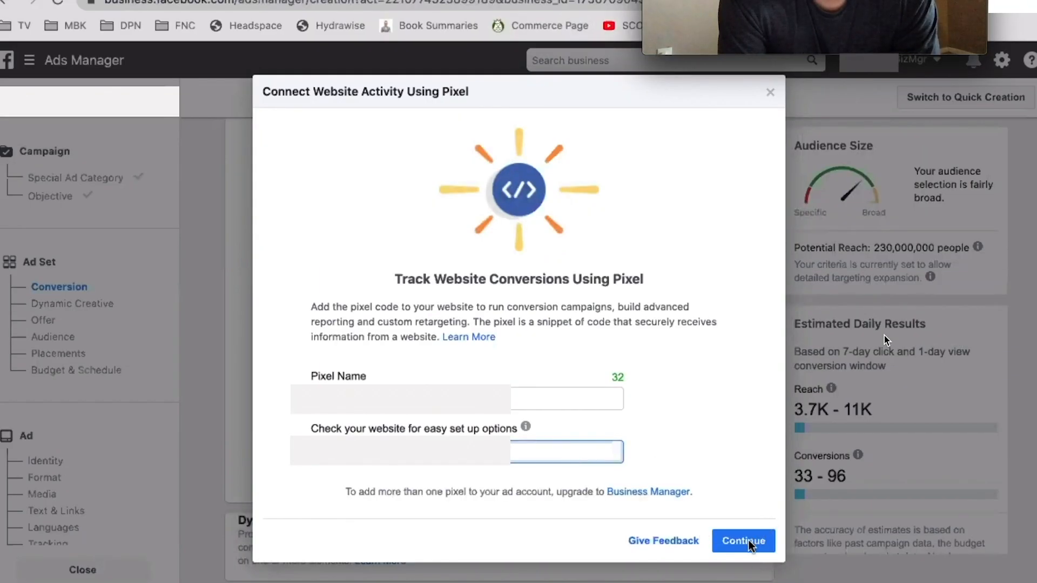
click(743, 541)
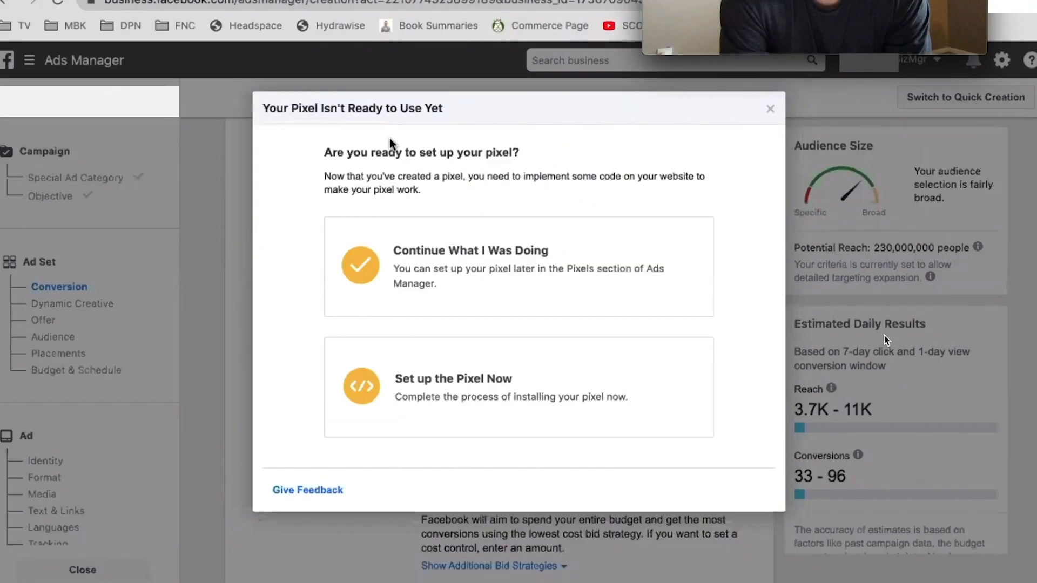
mouse_move(448, 323)
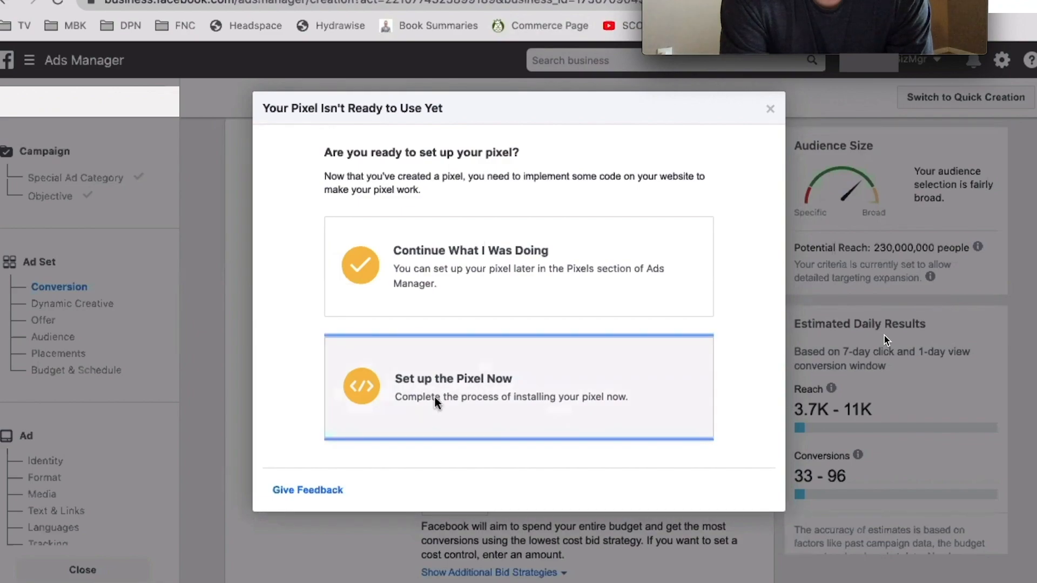
- Set up the pixel now via Add code using a Partner Integration, showing platform partners
click(452, 387)
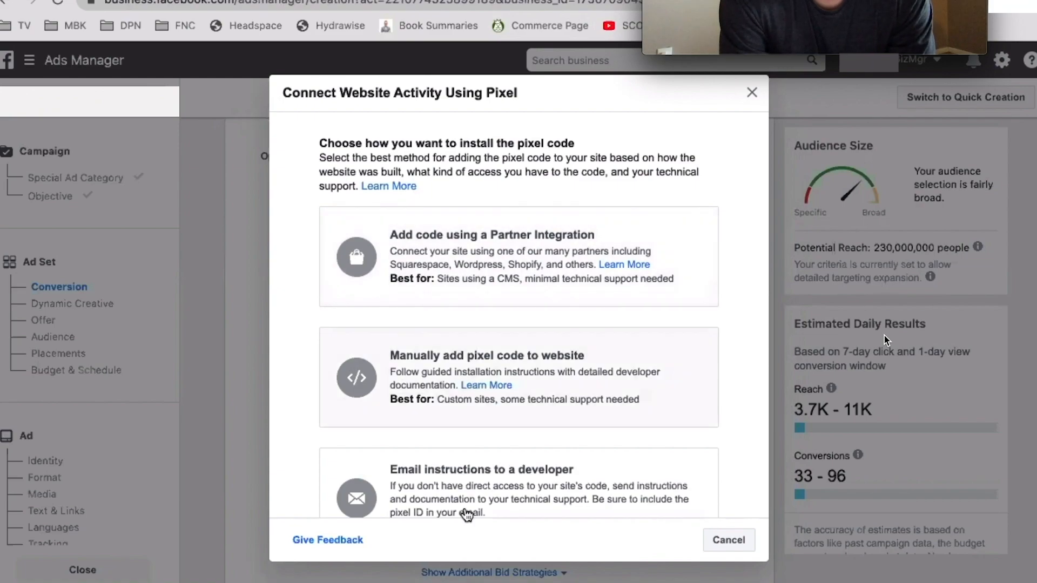
scroll(down, 3)
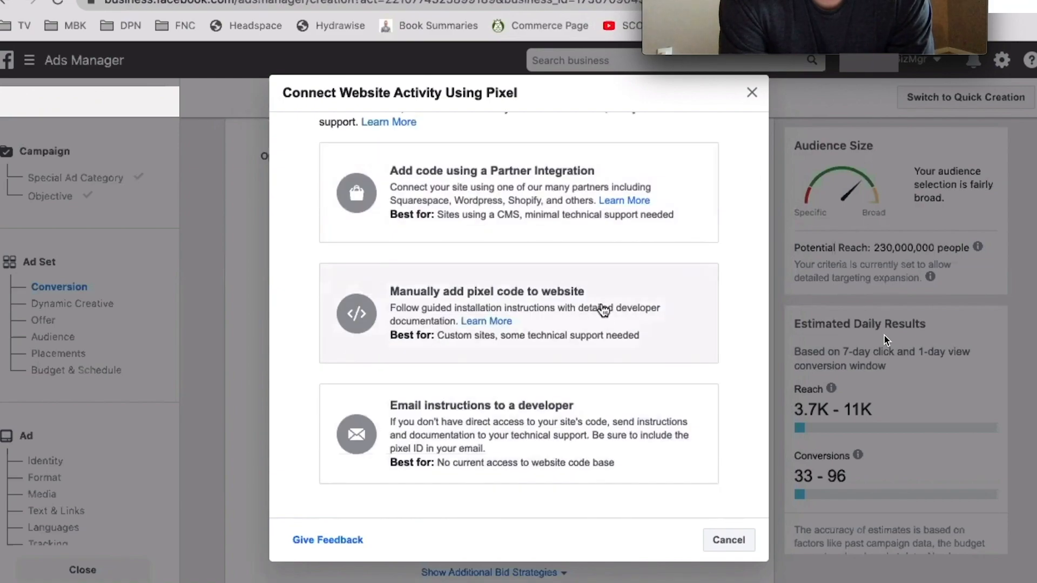
mouse_move(538, 210)
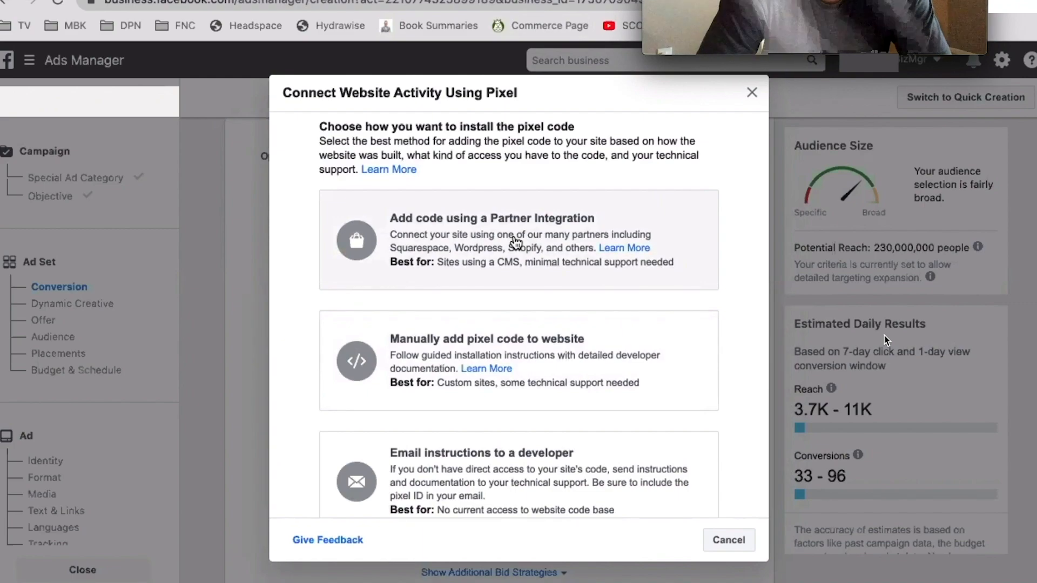
click(517, 239)
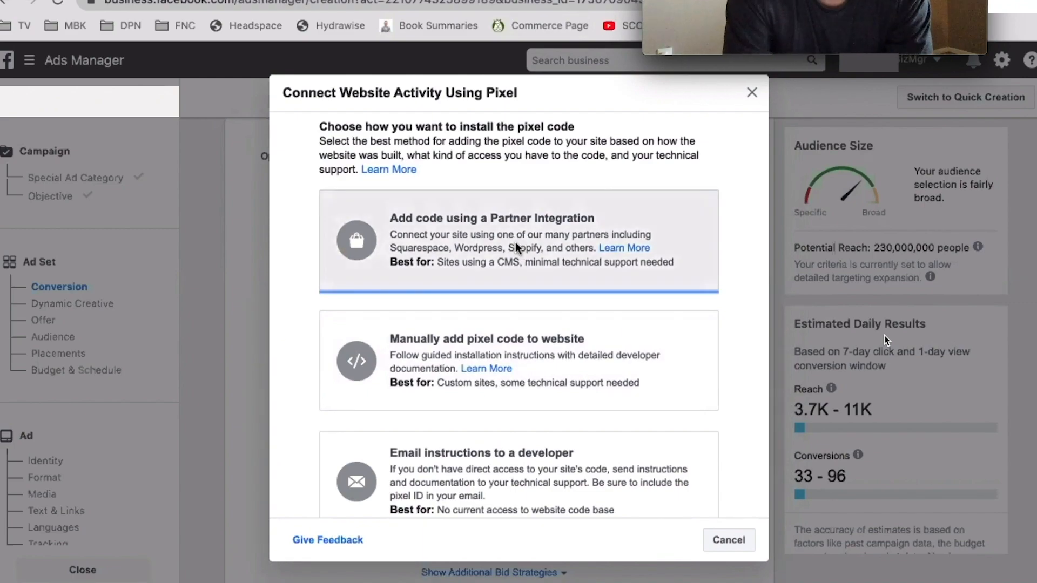
click(518, 239)
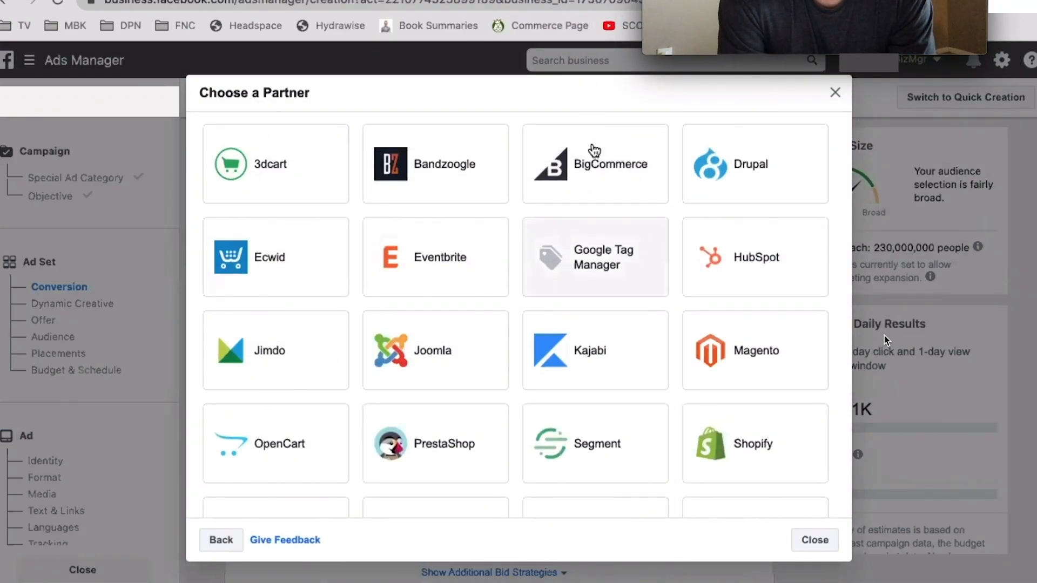
- Scroll the partner list to find Squarespace, keeping Automatic Advanced Matching on
scroll(down, 3)
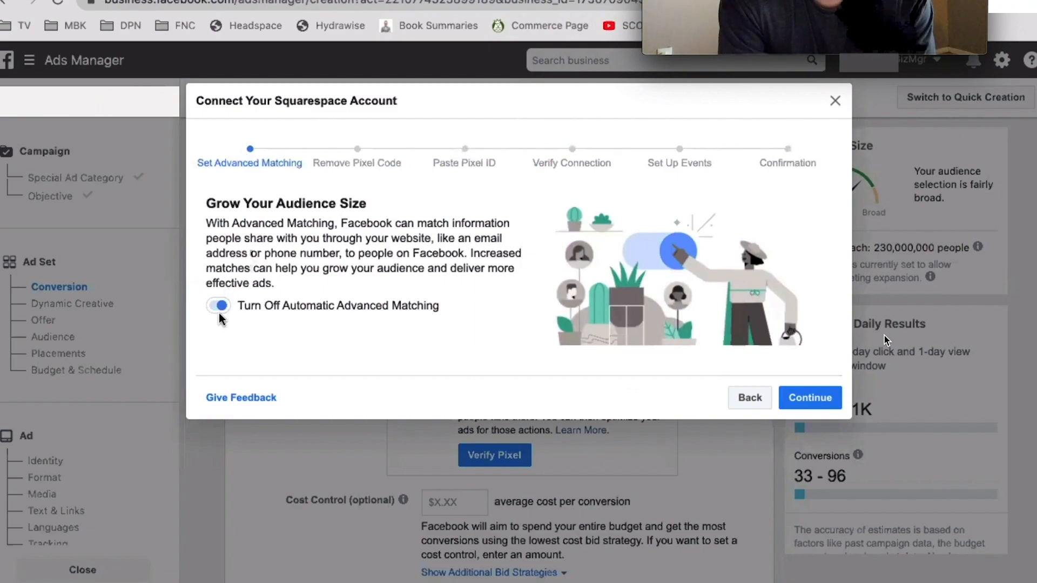
mouse_move(388, 335)
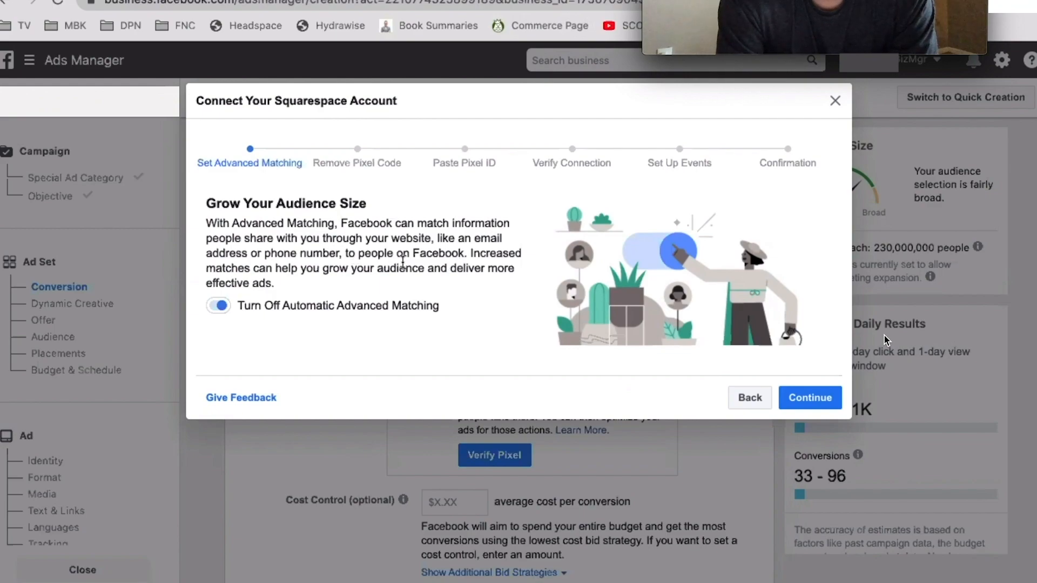
mouse_move(820, 344)
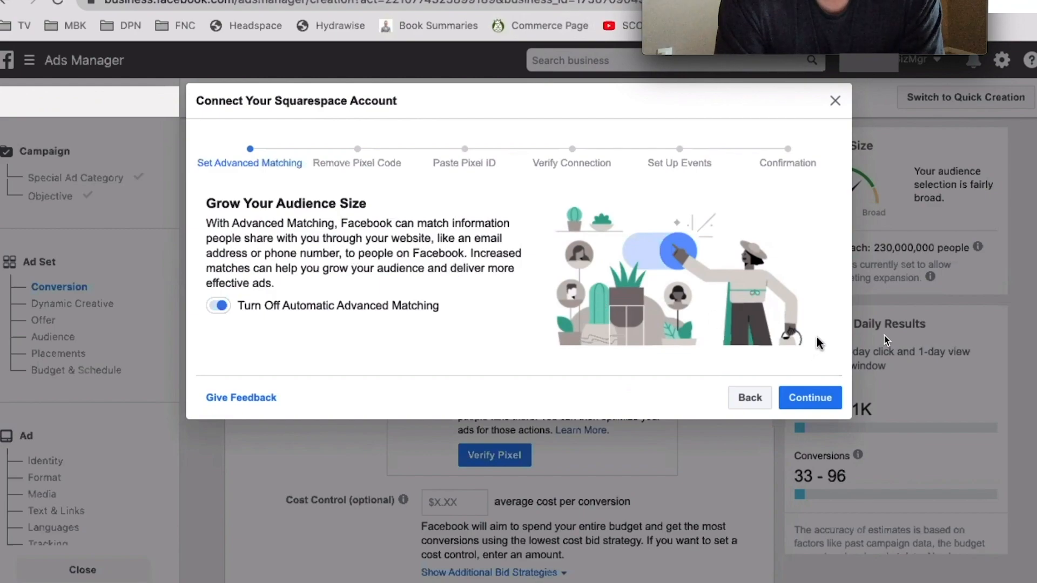
mouse_move(657, 323)
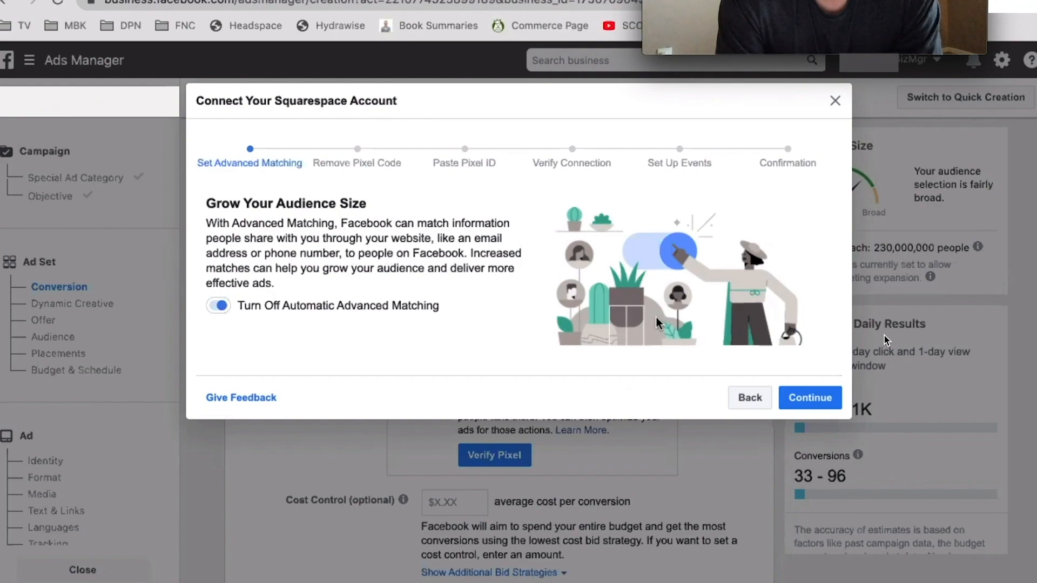
mouse_move(795, 375)
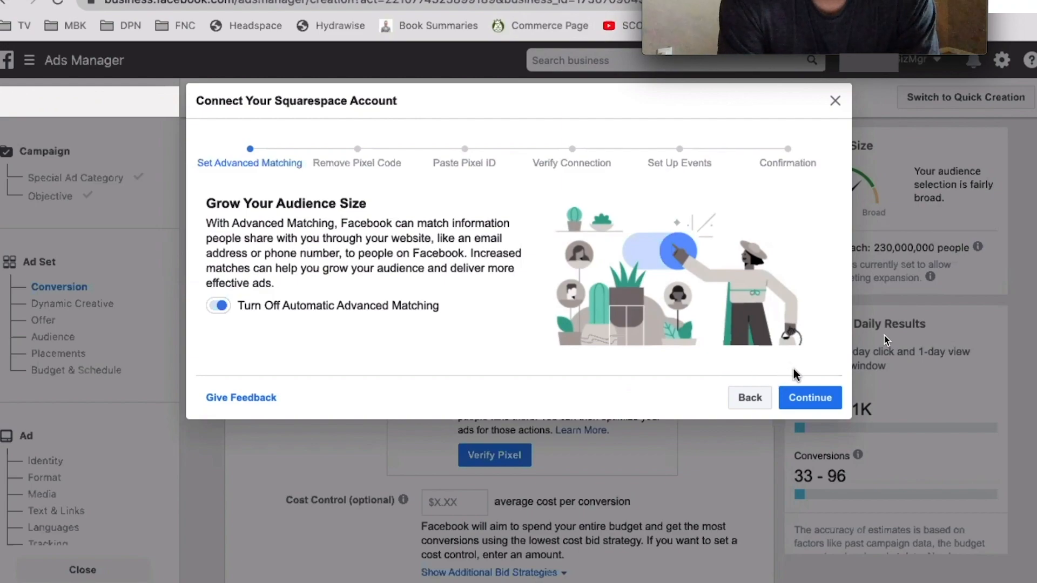
mouse_move(806, 374)
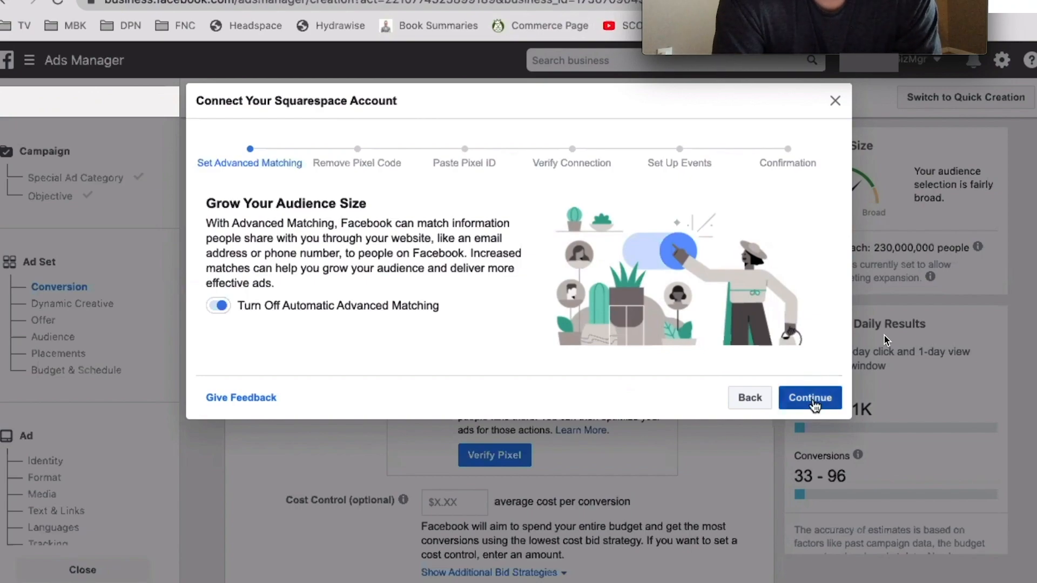
- Continue past advanced matching and read through the Remove Pixel Code instructions
click(810, 397)
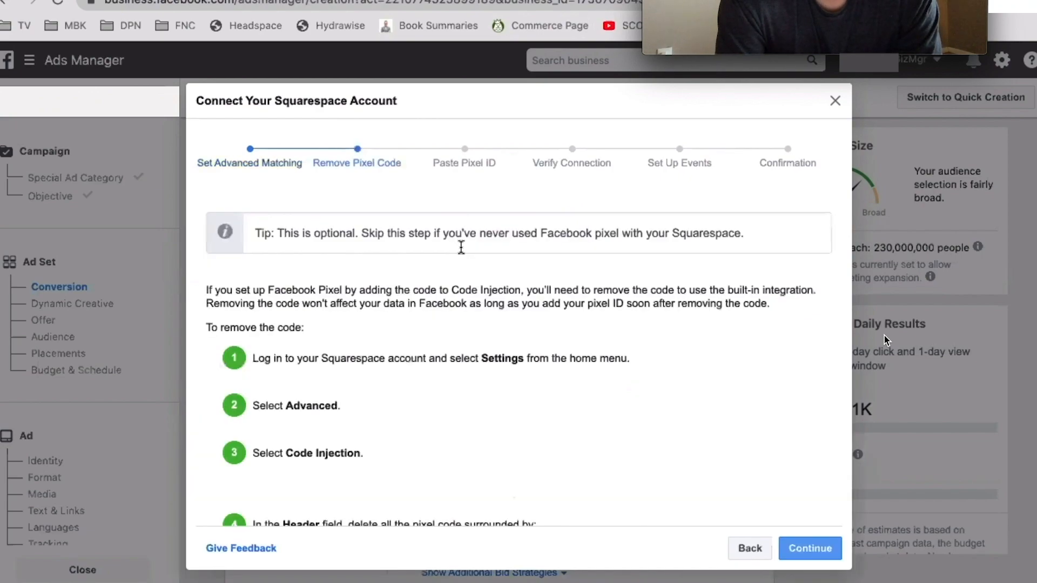
scroll(down, 3)
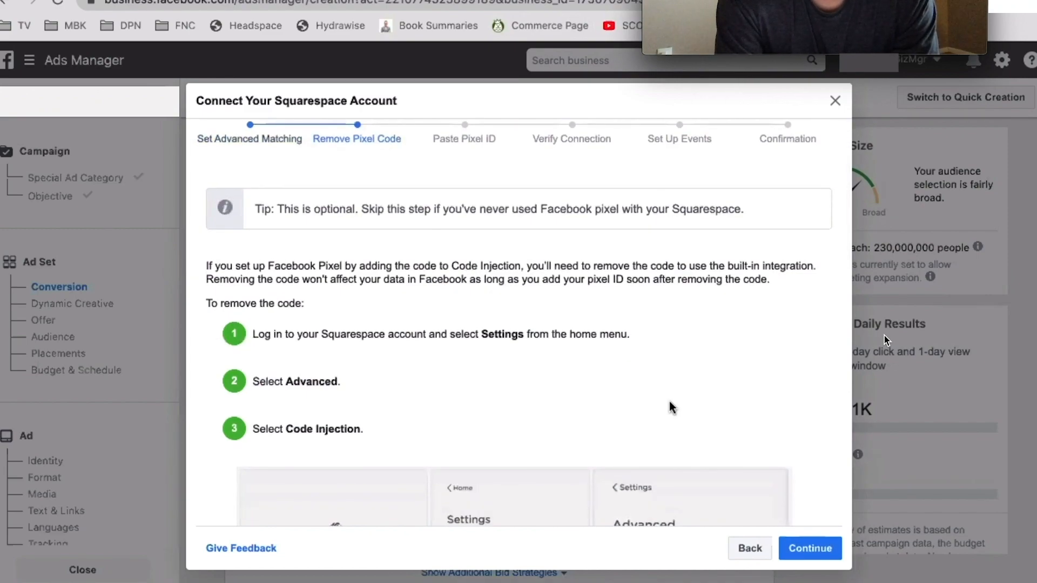
scroll(down, 3)
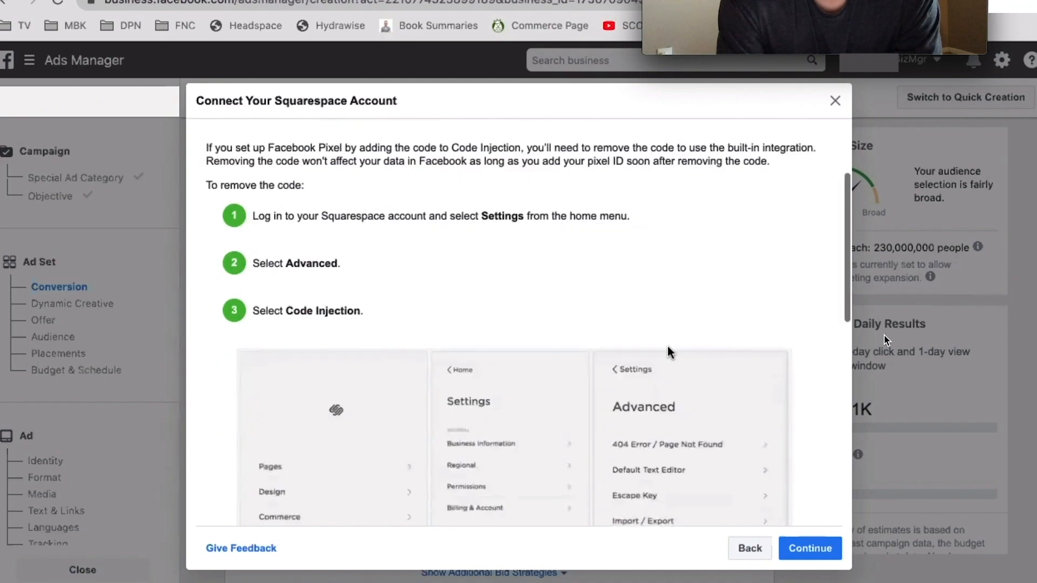
scroll(down, 3)
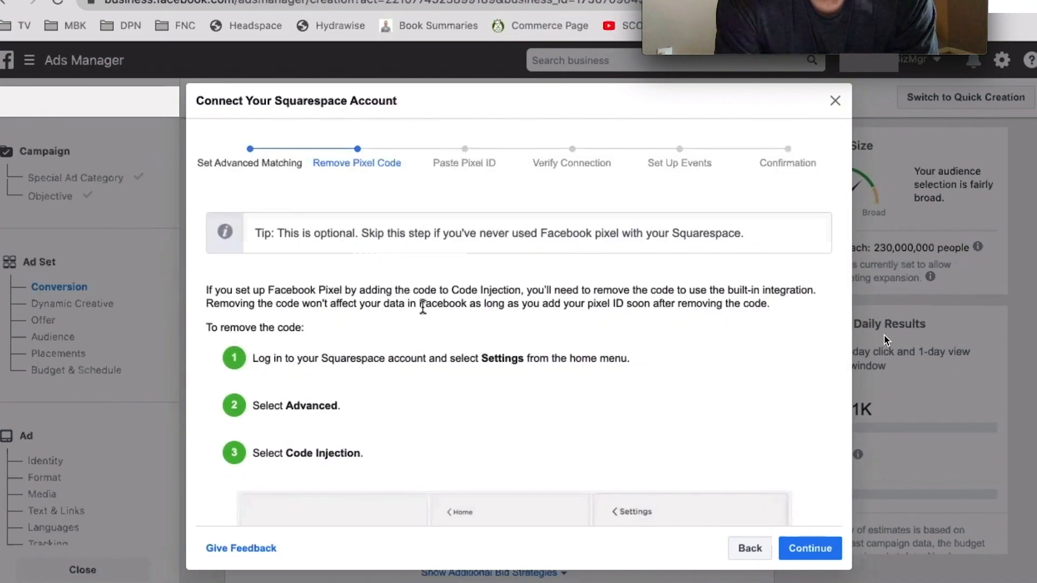
scroll(down, 3)
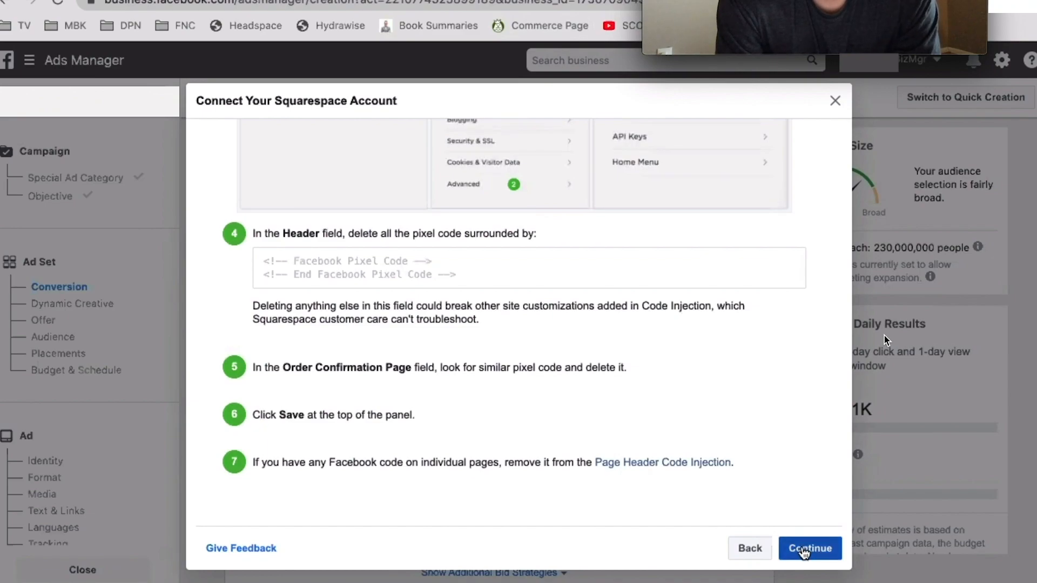
- Advance to the Paste Pixel ID step and copy the pixel ID
click(809, 548)
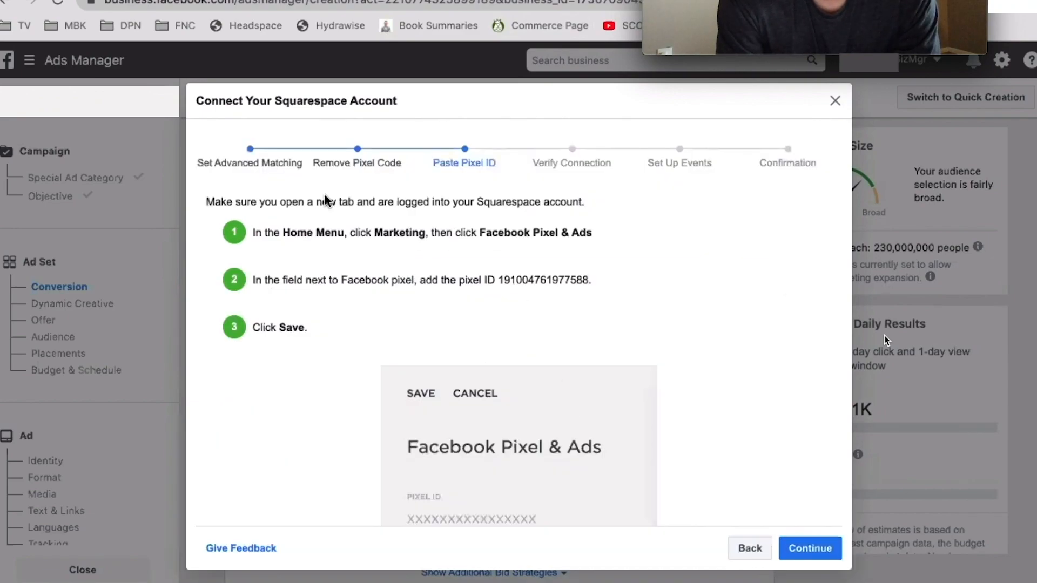
mouse_move(469, 367)
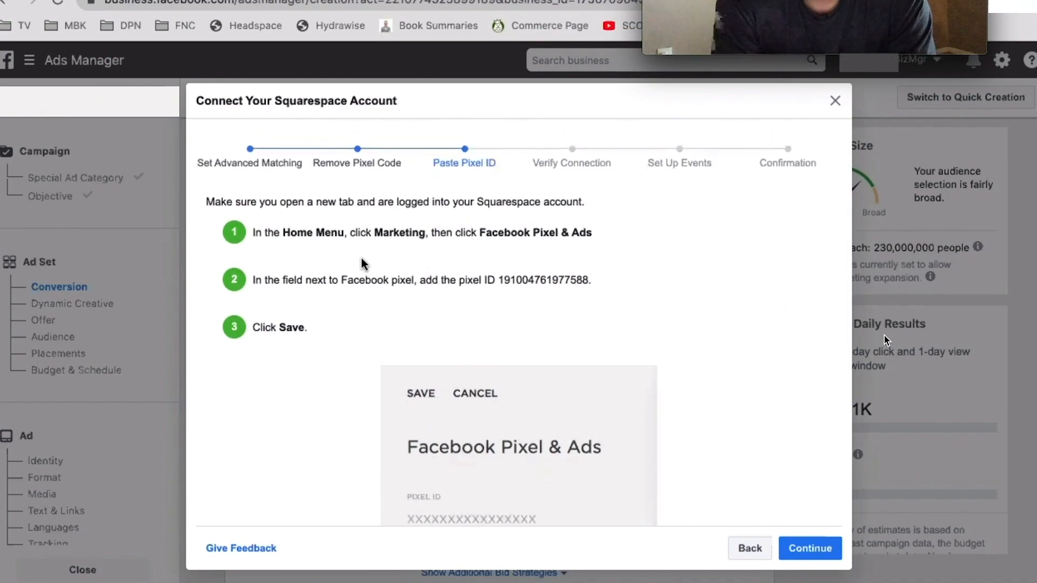
mouse_move(479, 258)
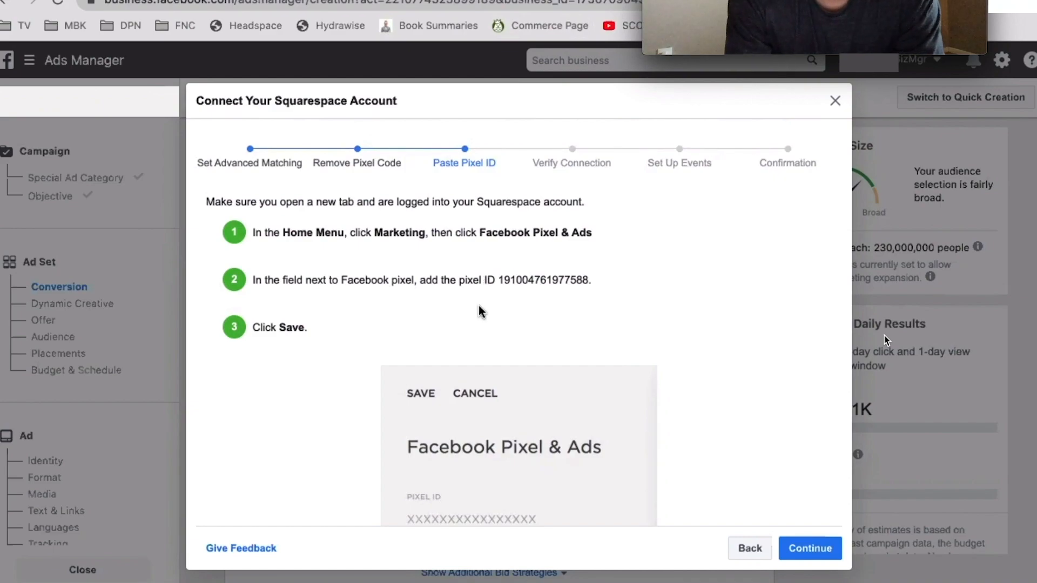
right_click(517, 280)
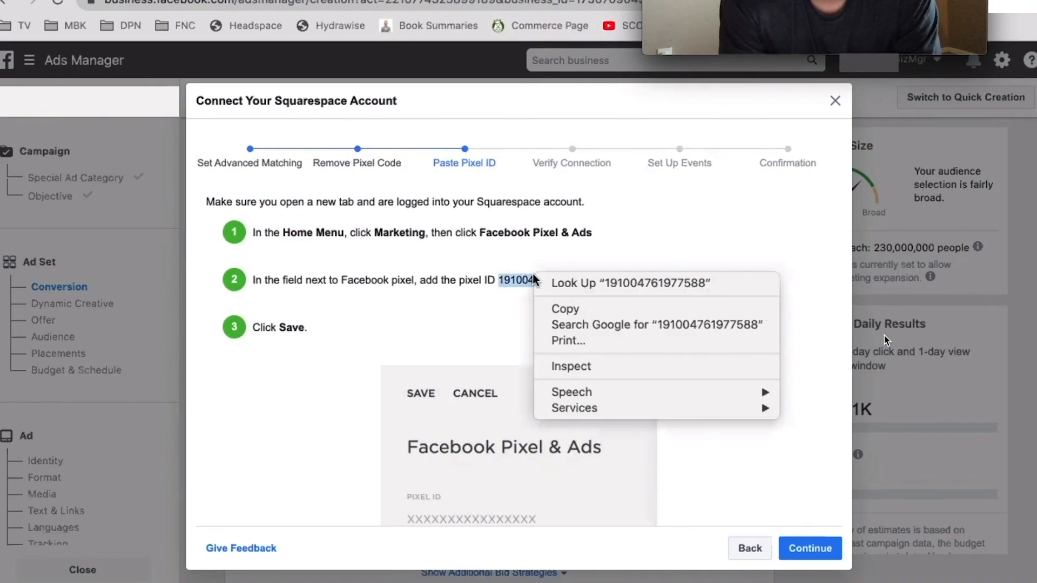
click(423, 253)
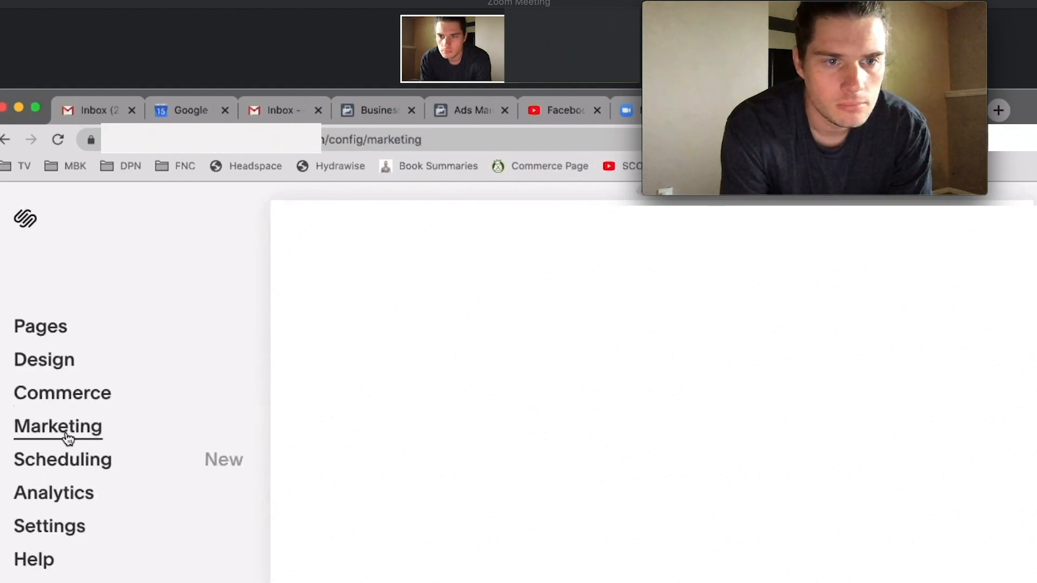
- Paste the copied pixel ID into Squarespace Marketing > Facebook Pixel & Ads
click(58, 426)
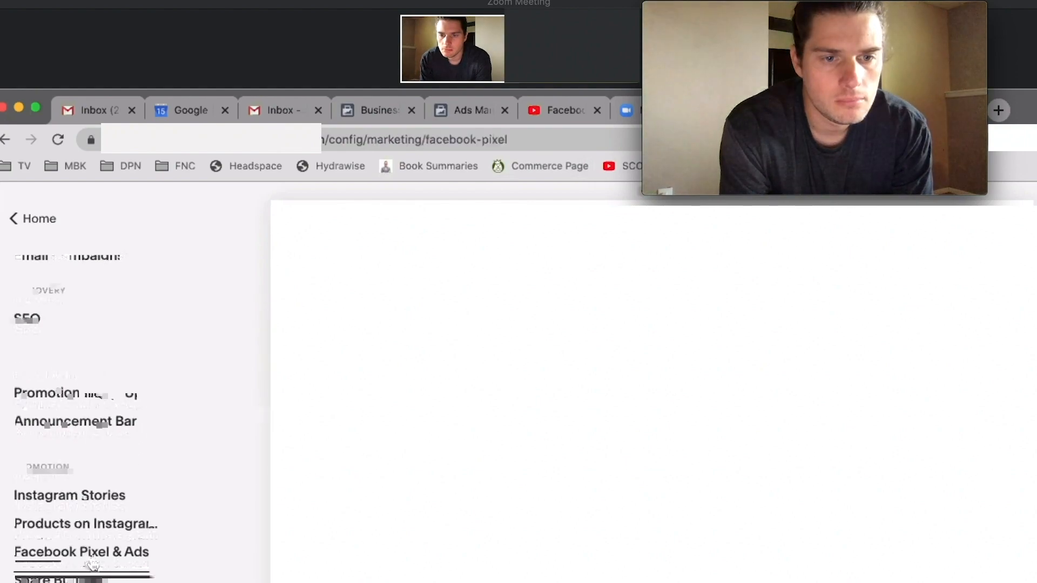
click(81, 551)
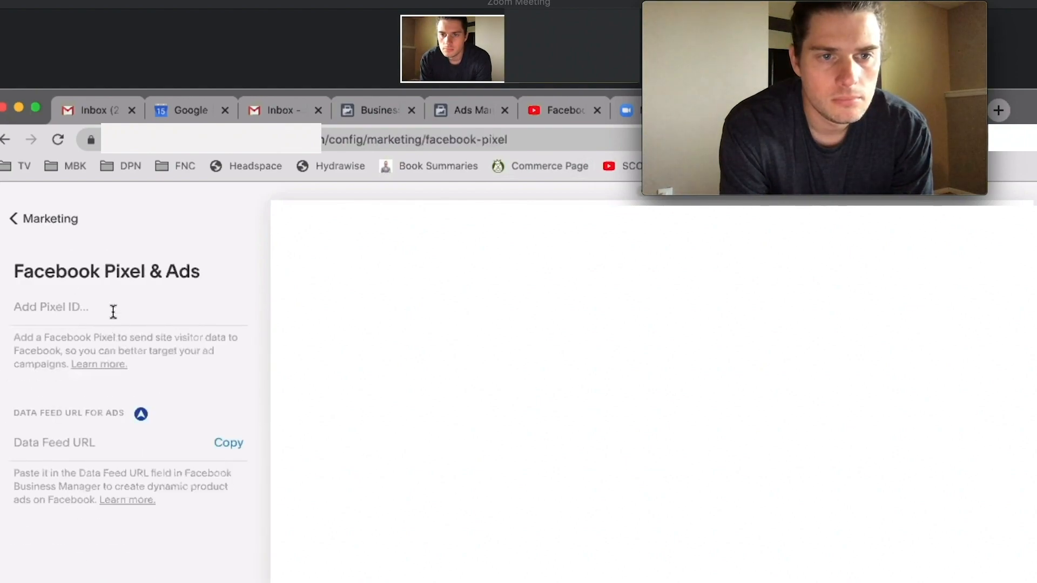
right_click(51, 306)
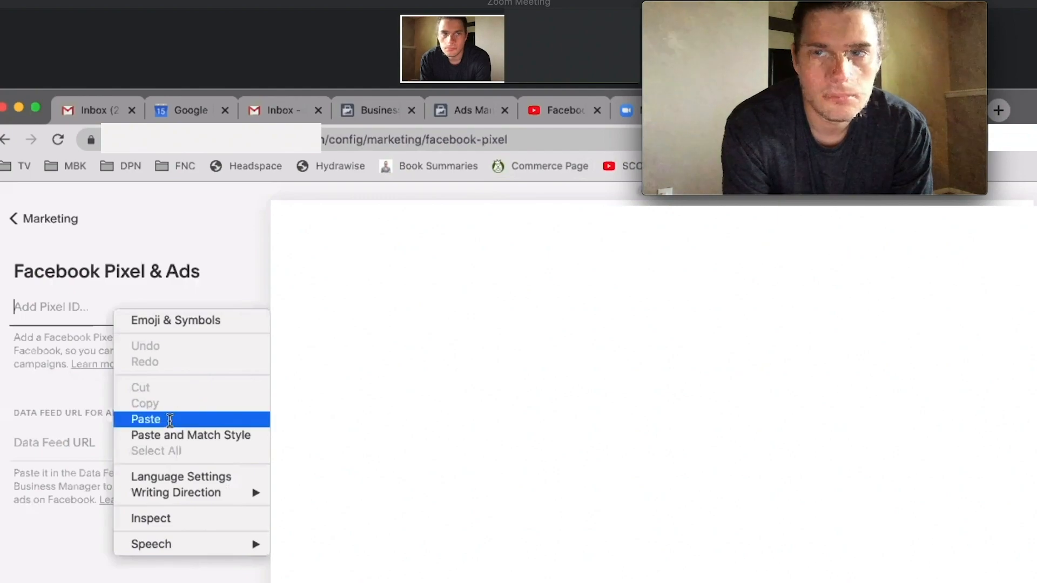
click(145, 419)
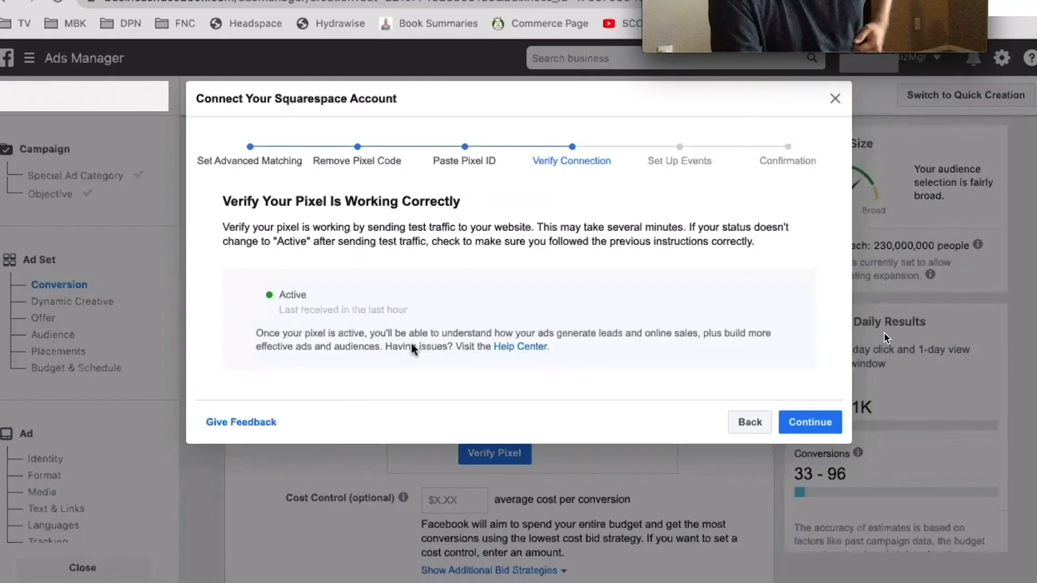
mouse_move(515, 357)
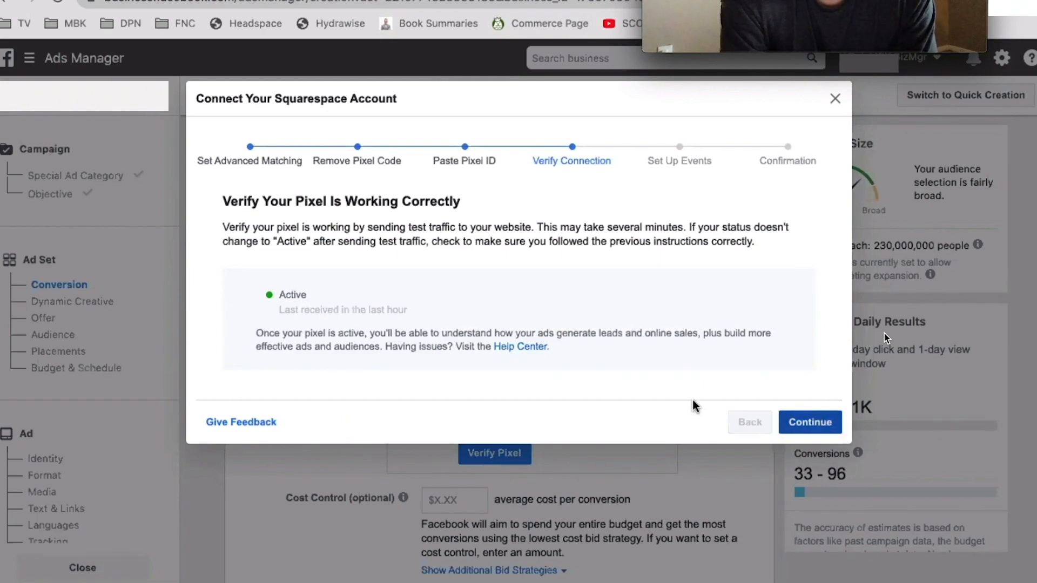
- Confirm the pixel is Active, continue to Set Up Events, and search Facebook Pixel Helper
click(809, 422)
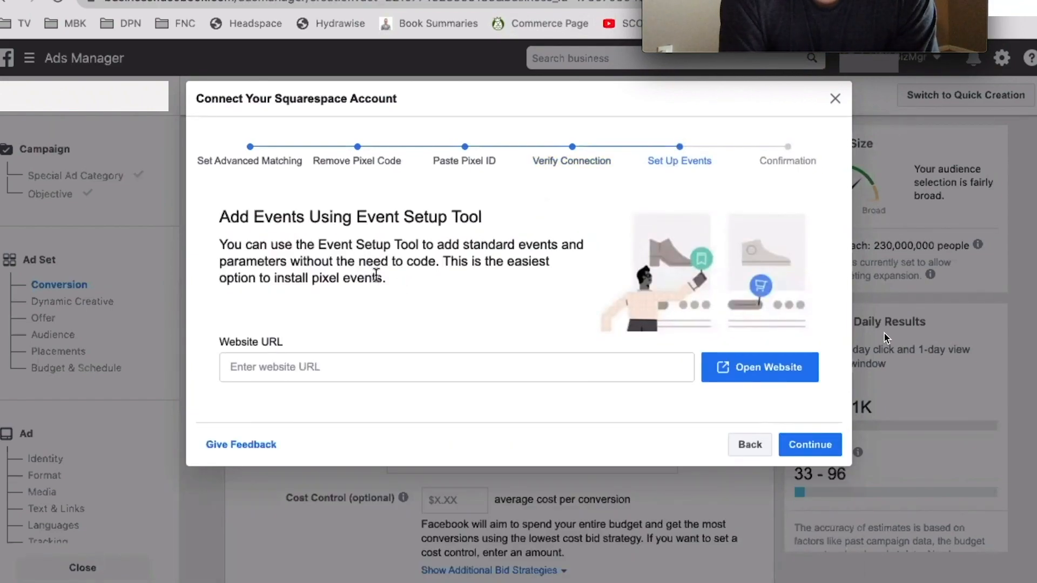
mouse_move(493, 282)
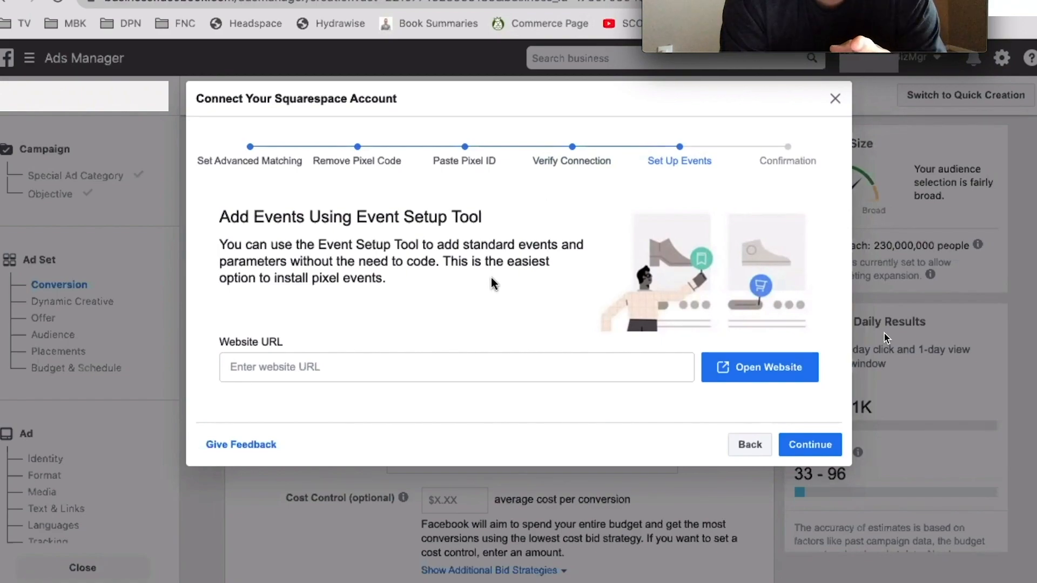
mouse_move(423, 325)
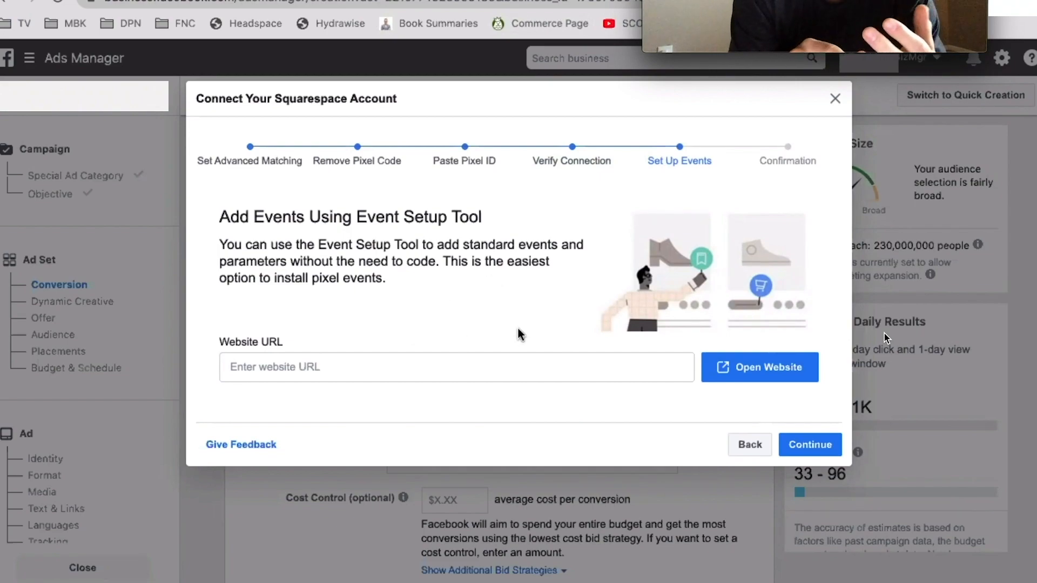
mouse_move(541, 349)
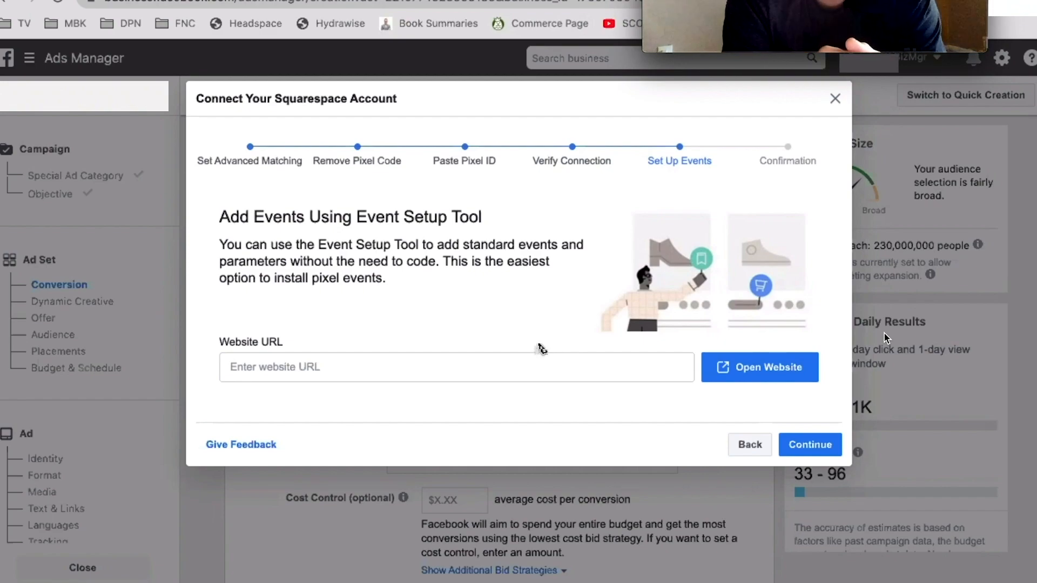
mouse_move(500, 298)
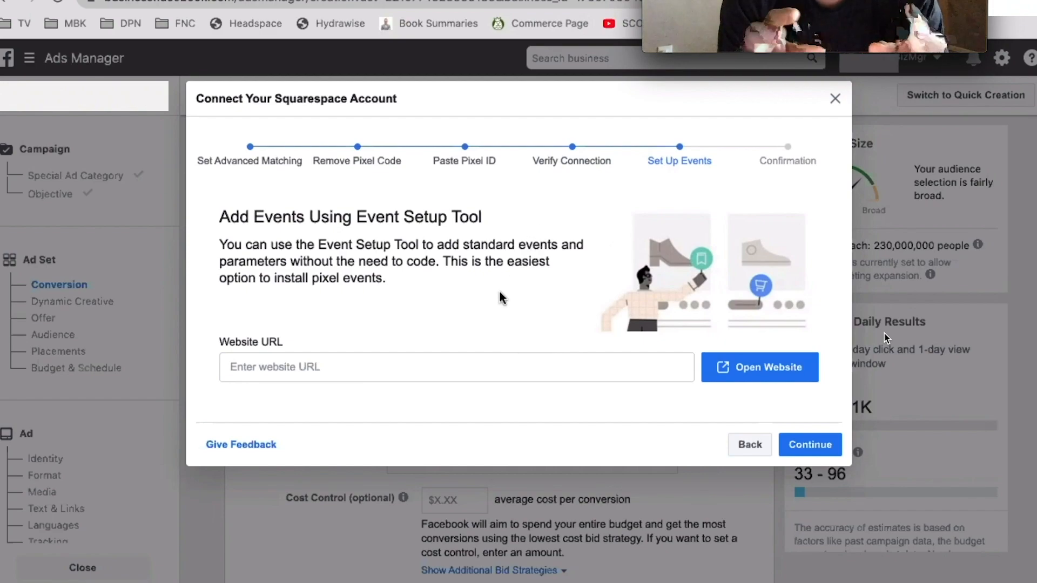
mouse_move(478, 305)
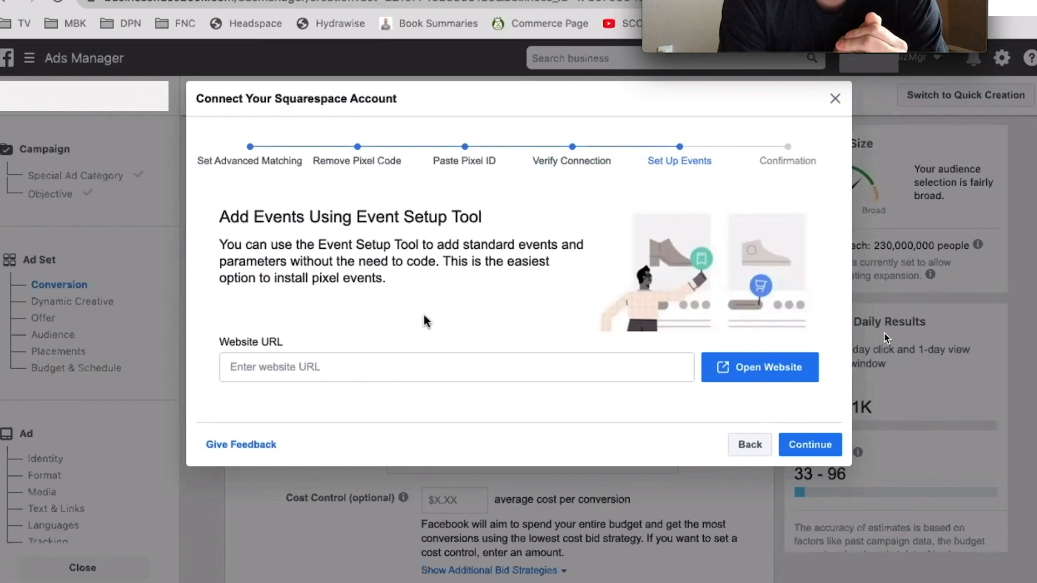
mouse_move(445, 285)
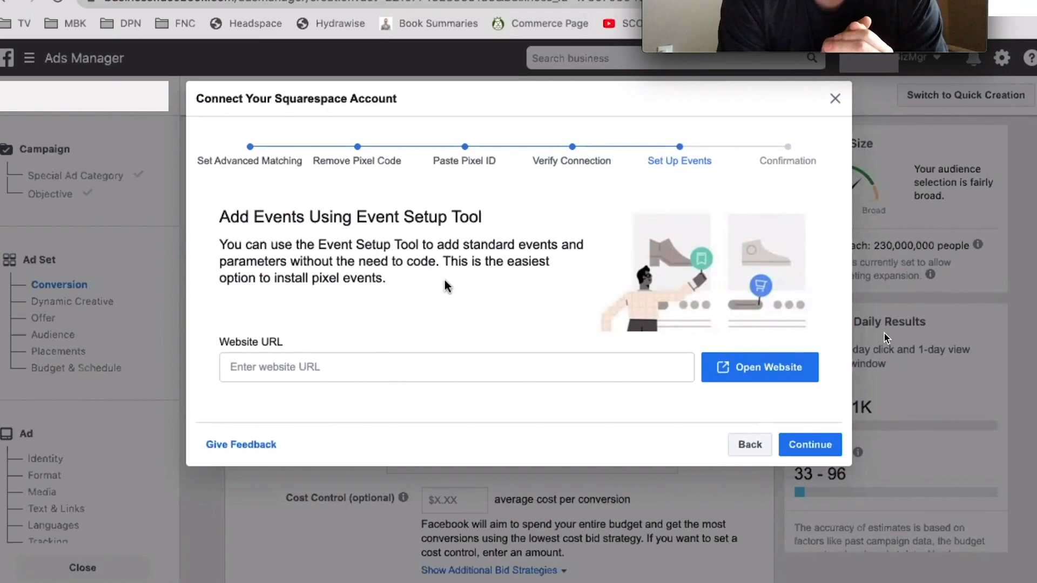
text(me)
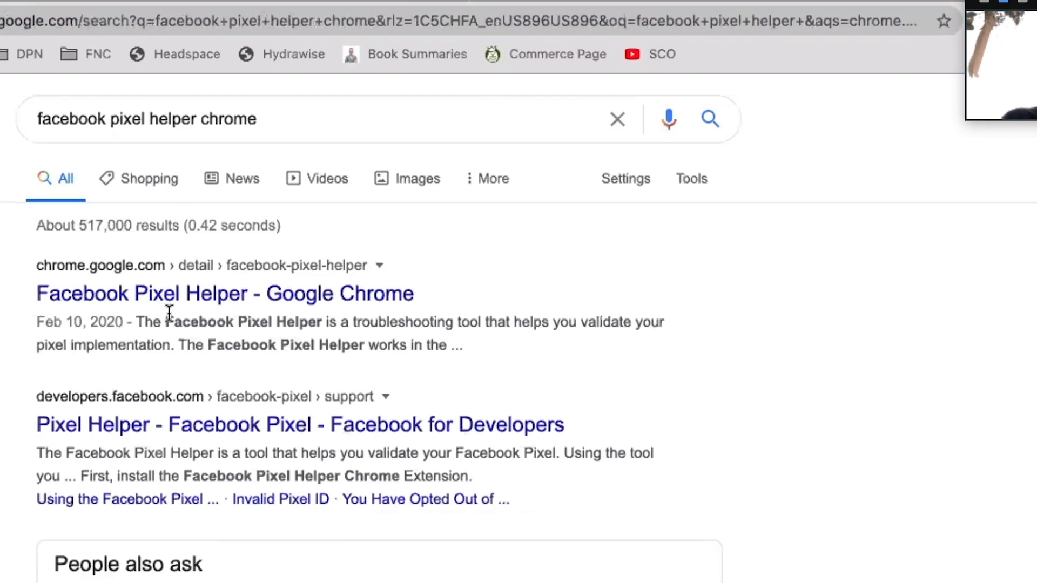
mouse_move(185, 304)
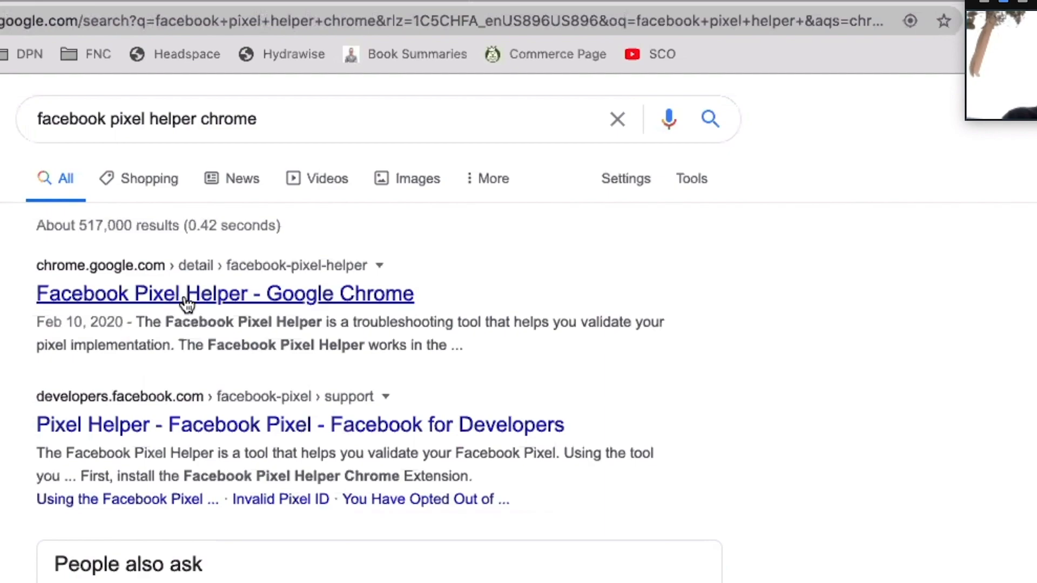
- Open the 'Facebook Pixel Helper - Google Chrome' store page and scroll its details
click(224, 292)
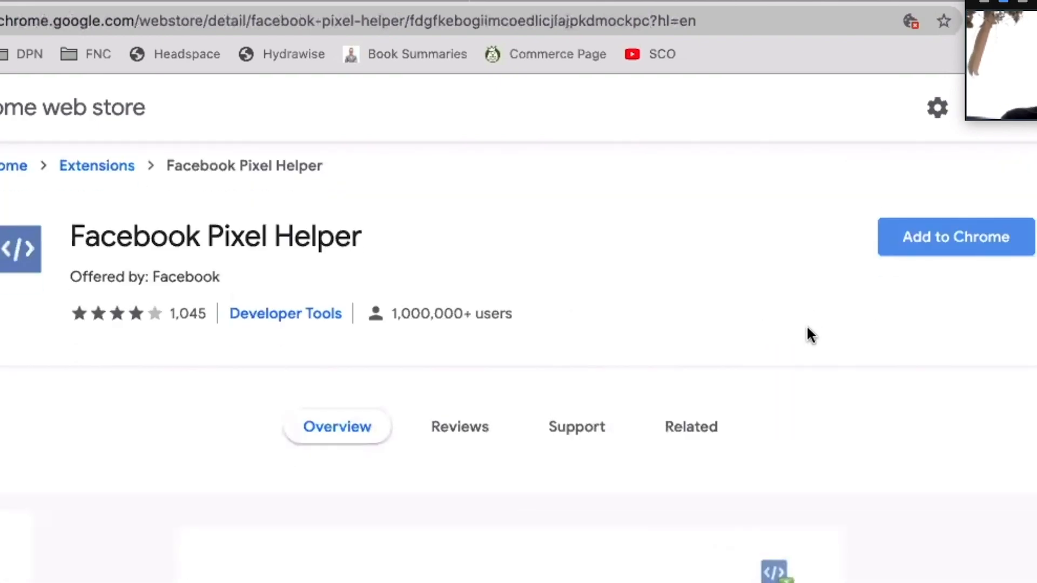
scroll(down, 3)
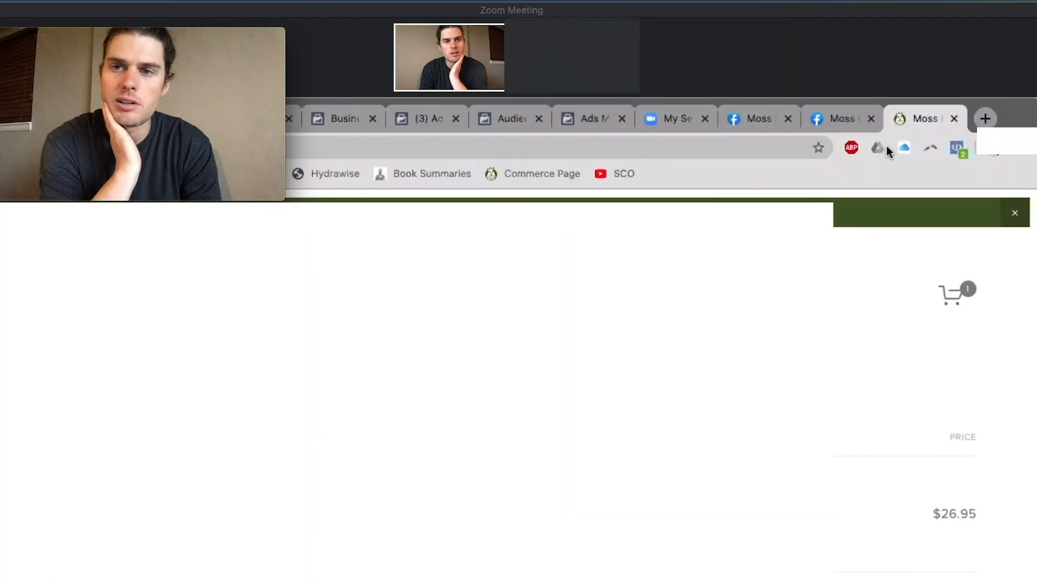
- Run Facebook Pixel Helper on the Squarespace cart page to see firing events
click(956, 147)
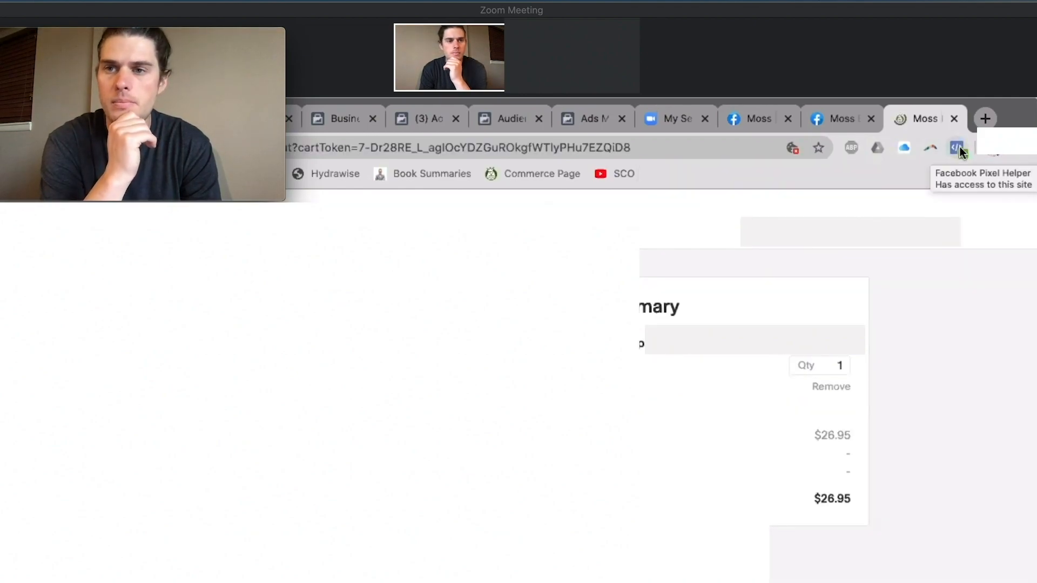
click(957, 147)
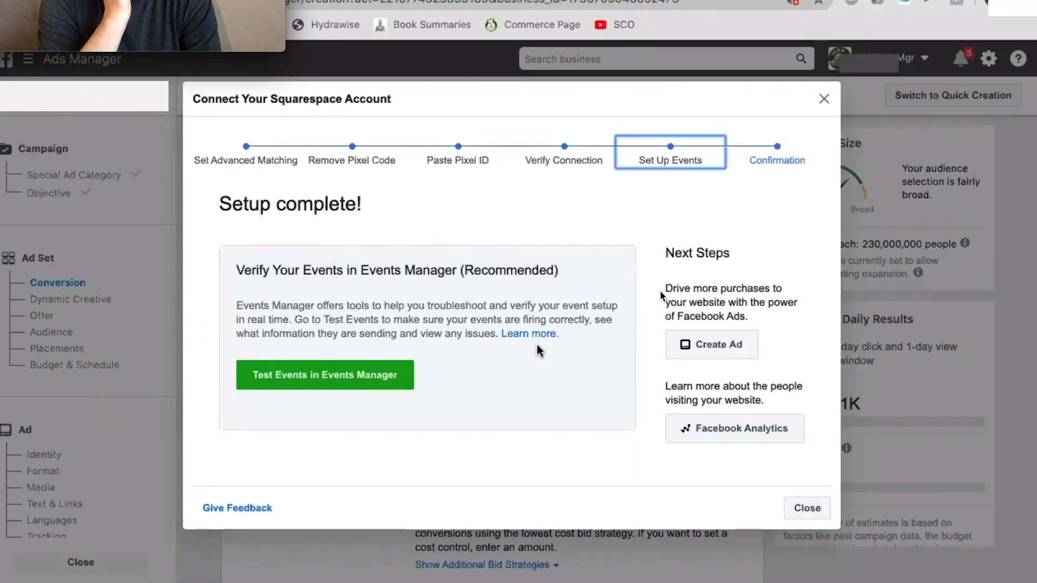
mouse_move(540, 355)
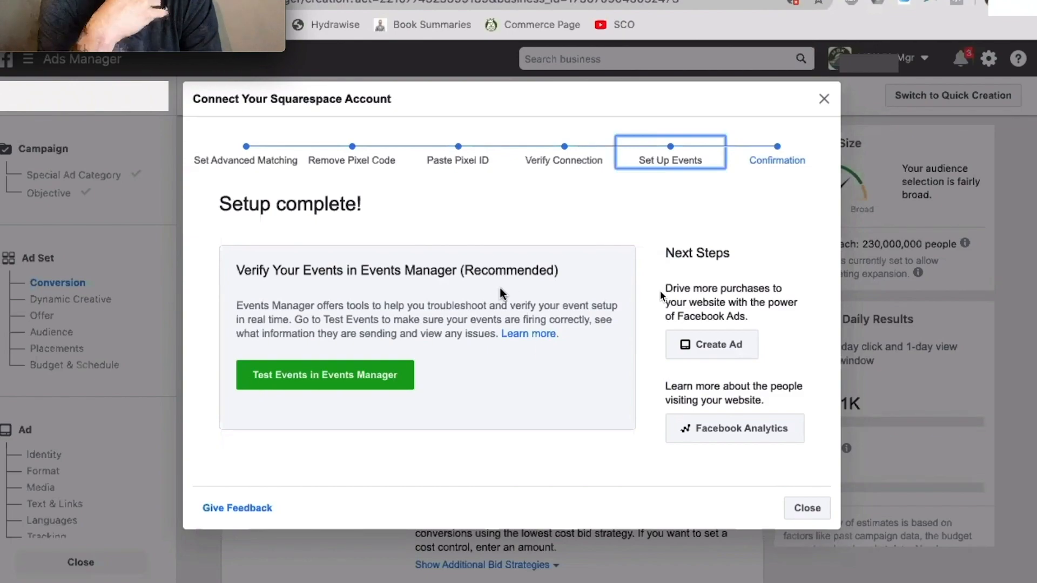
- Close the Setup complete Squarespace connection dialog to return to the ad set
click(806, 507)
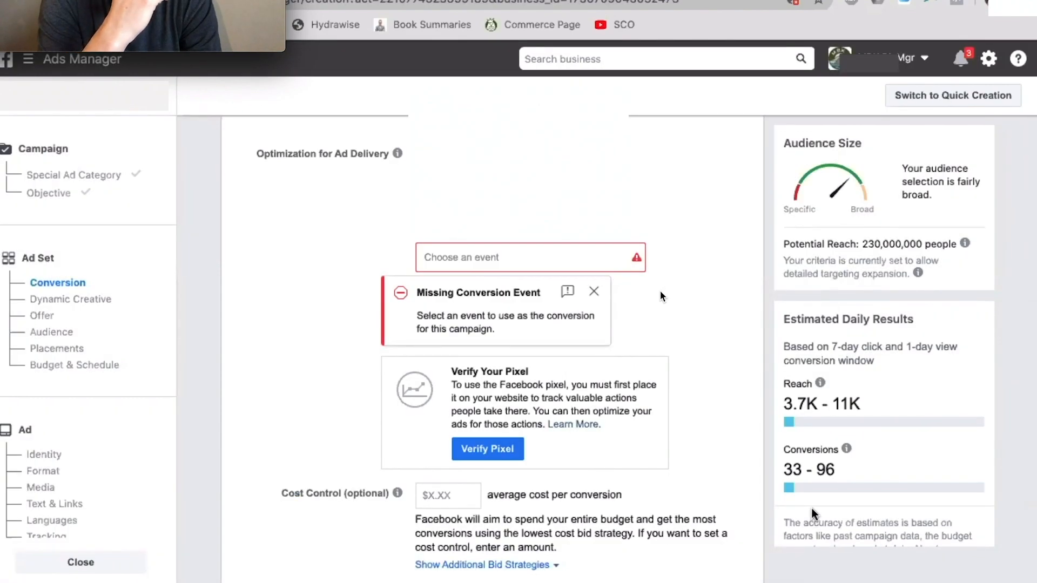
mouse_move(746, 470)
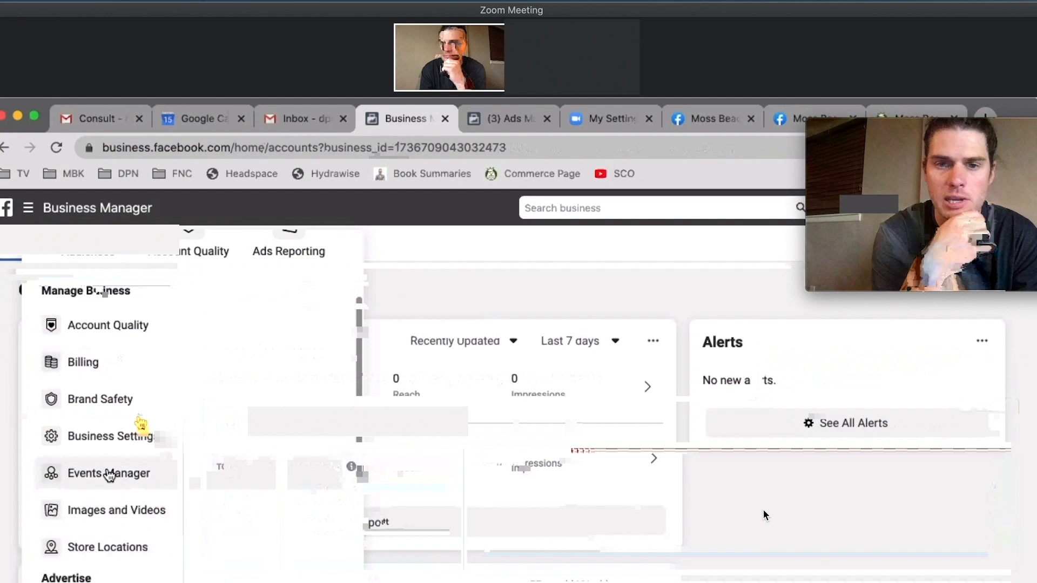
- View the pixel's details in Events Manager, showing PageView, InitiateCheckout and ViewContent events received
click(108, 473)
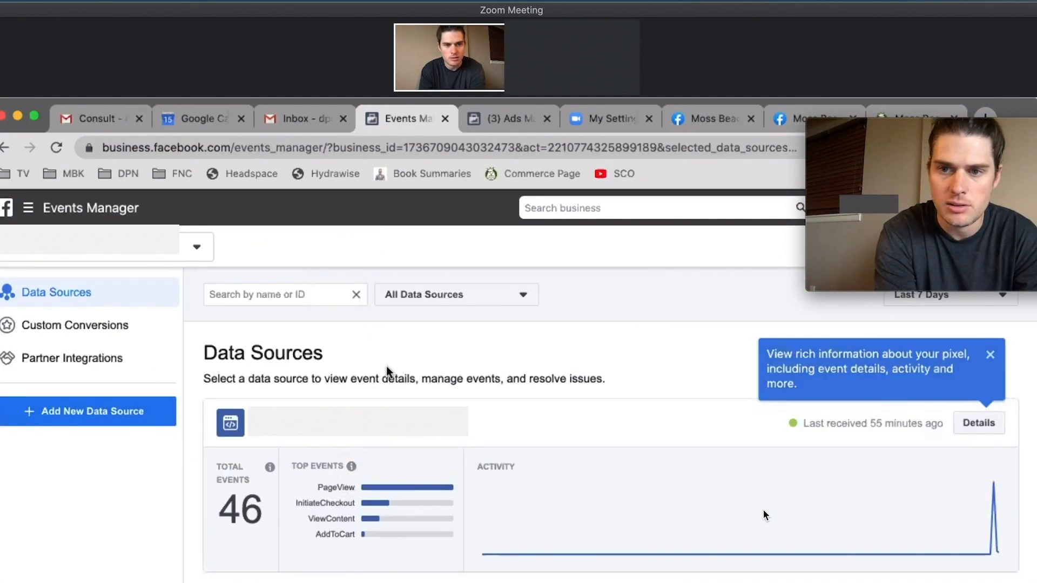
mouse_move(384, 460)
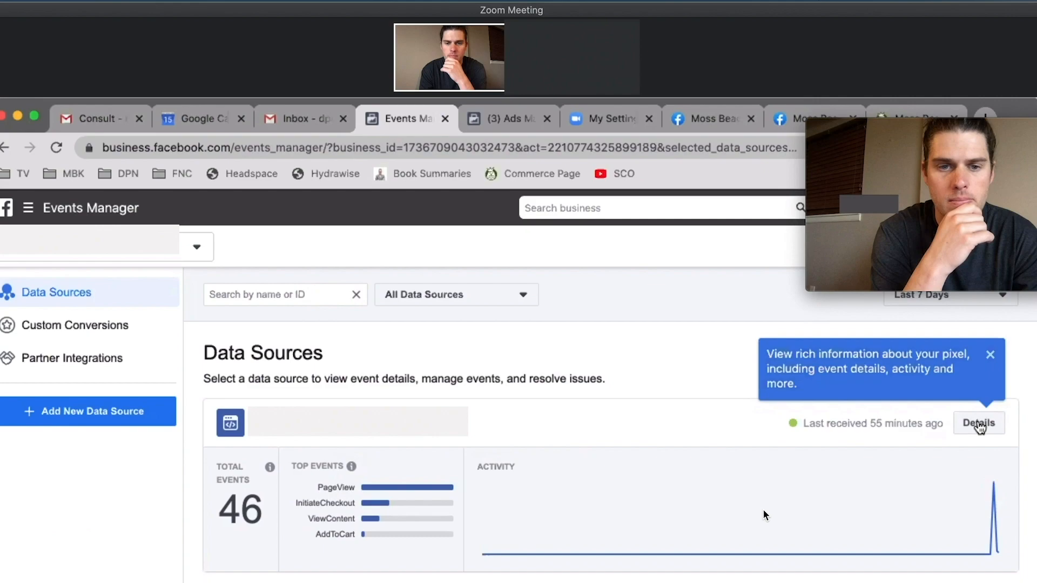
click(979, 423)
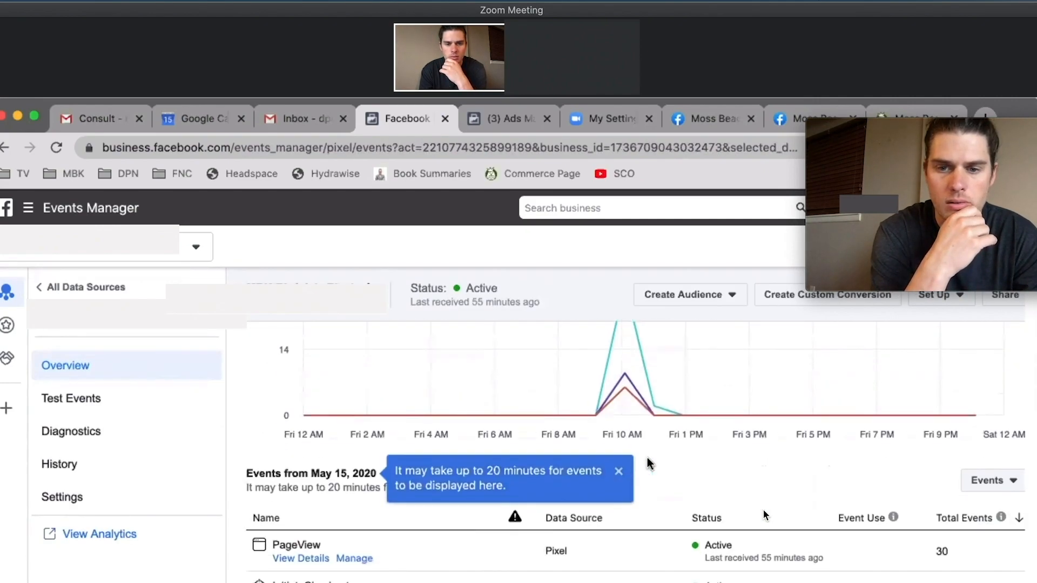
scroll(down, 3)
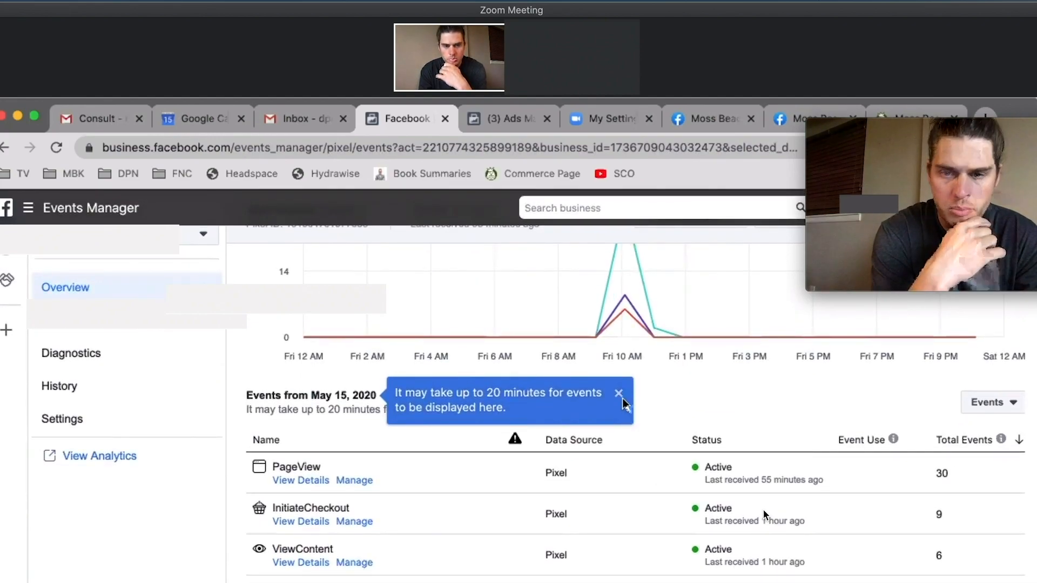
click(618, 394)
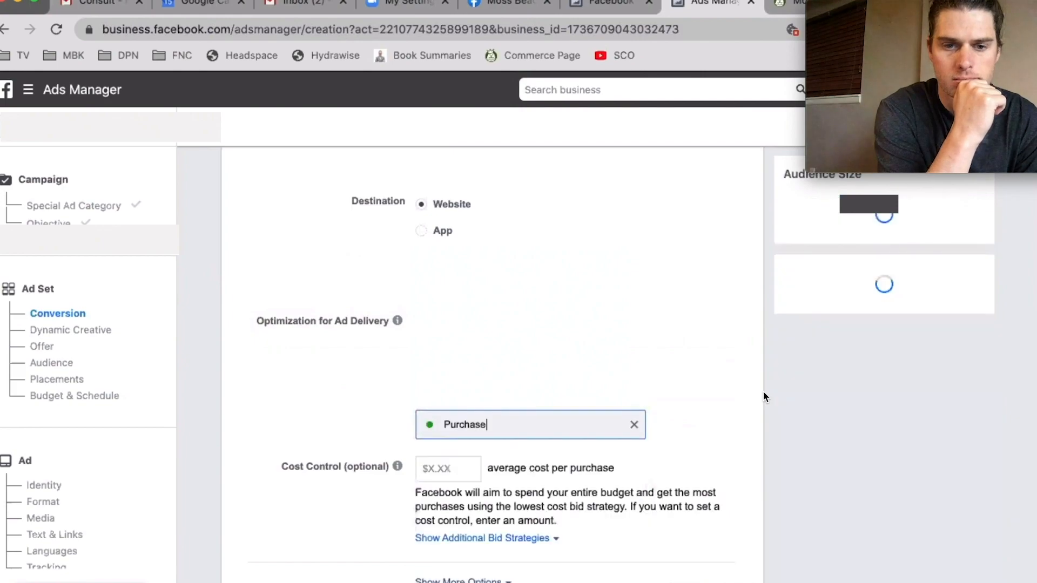
- Scroll the ad set to the delivery optimization with Purchase as the conversion event
scroll(down, 3)
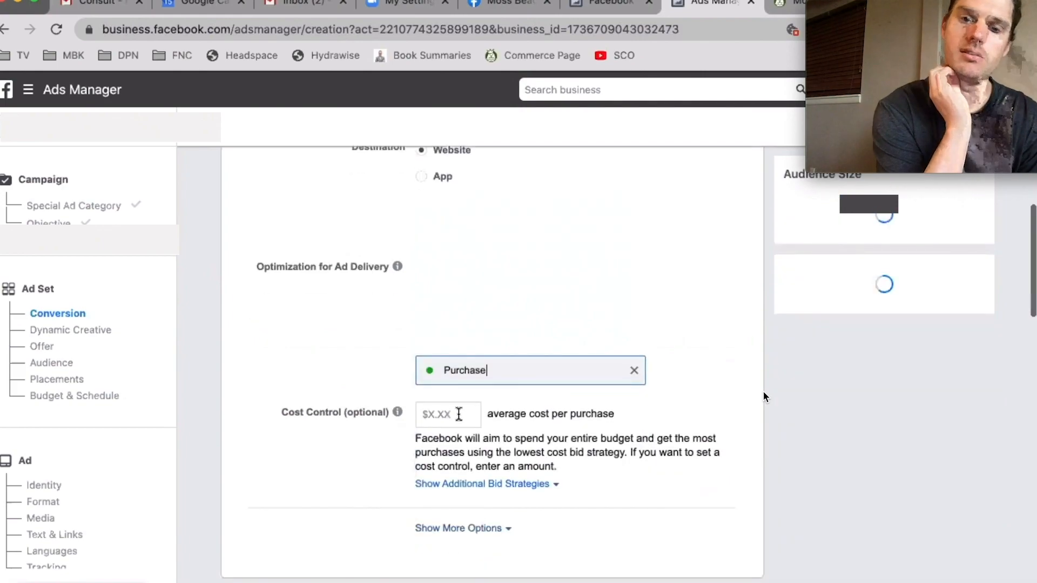